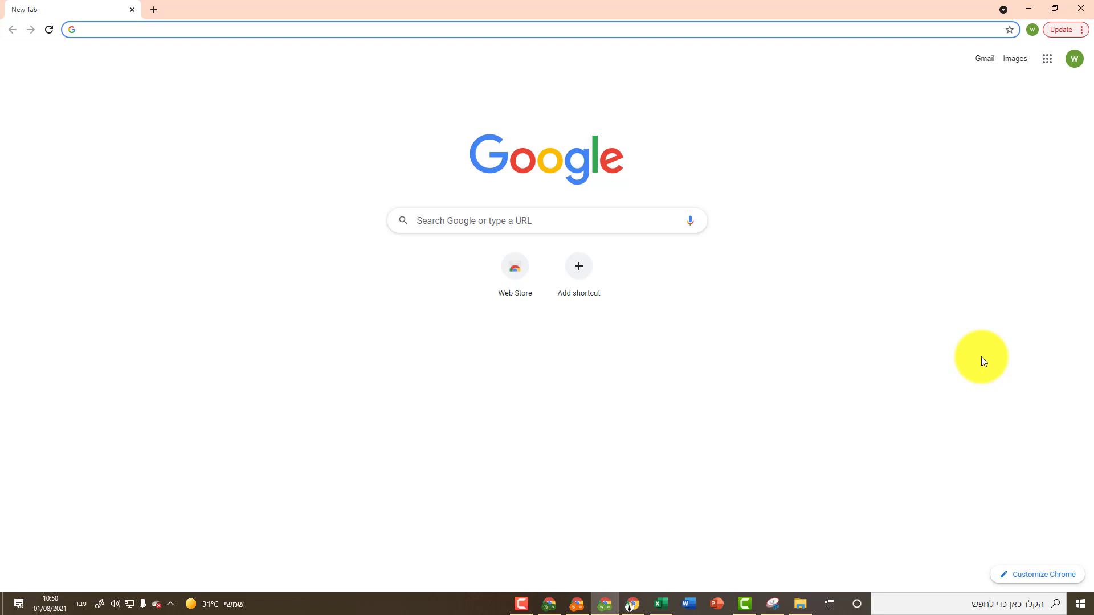
Step: Enter the LearningApps address in the Chrome address bar to load the site
left_click(279, 30)
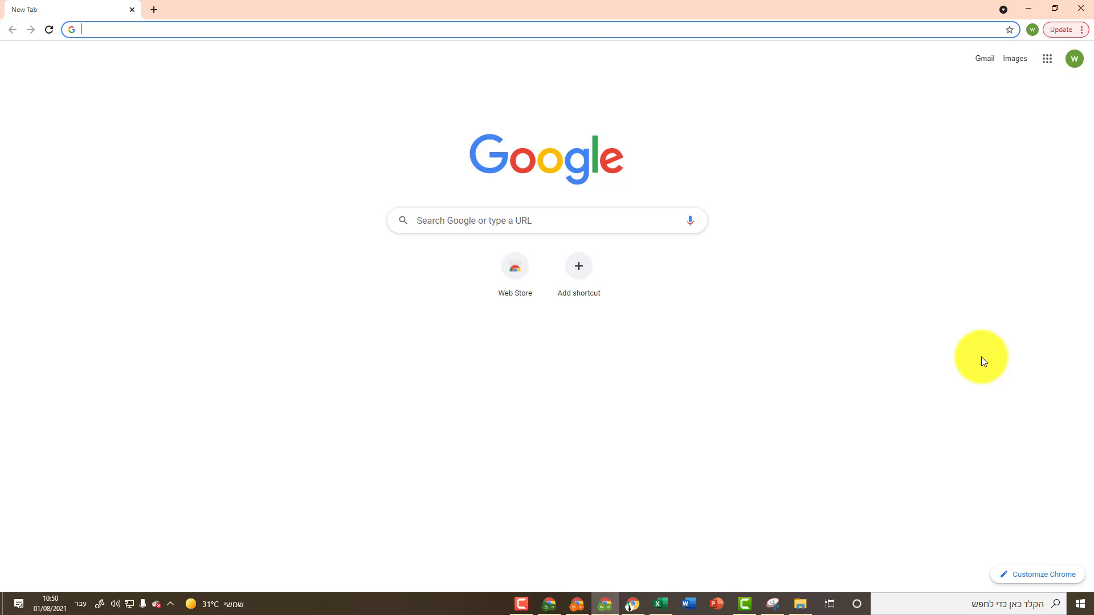
type("learninagpps.org")
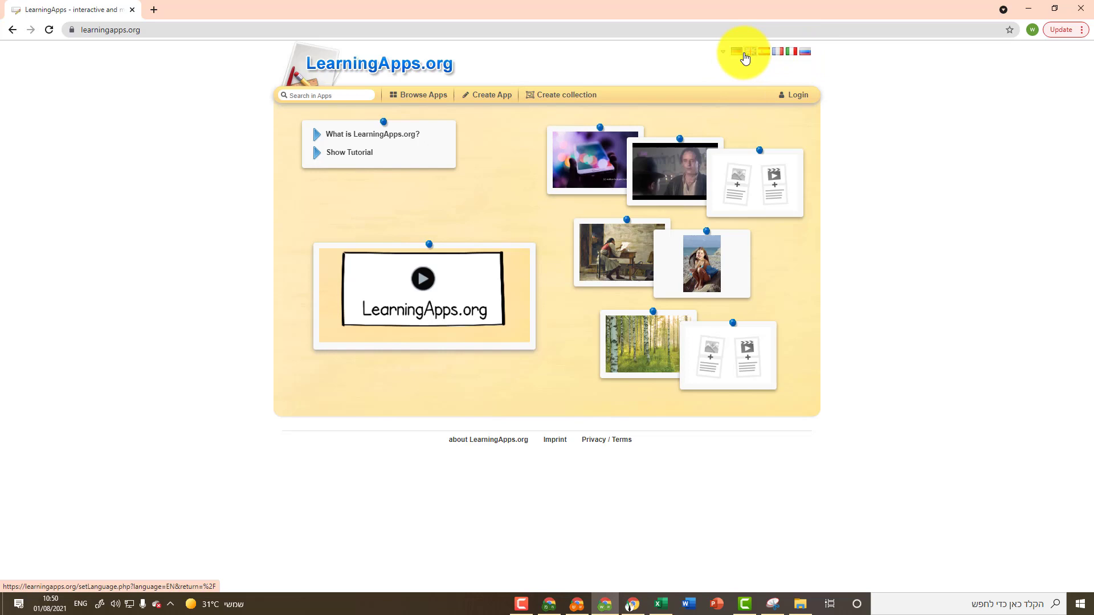
mouse_move(747, 58)
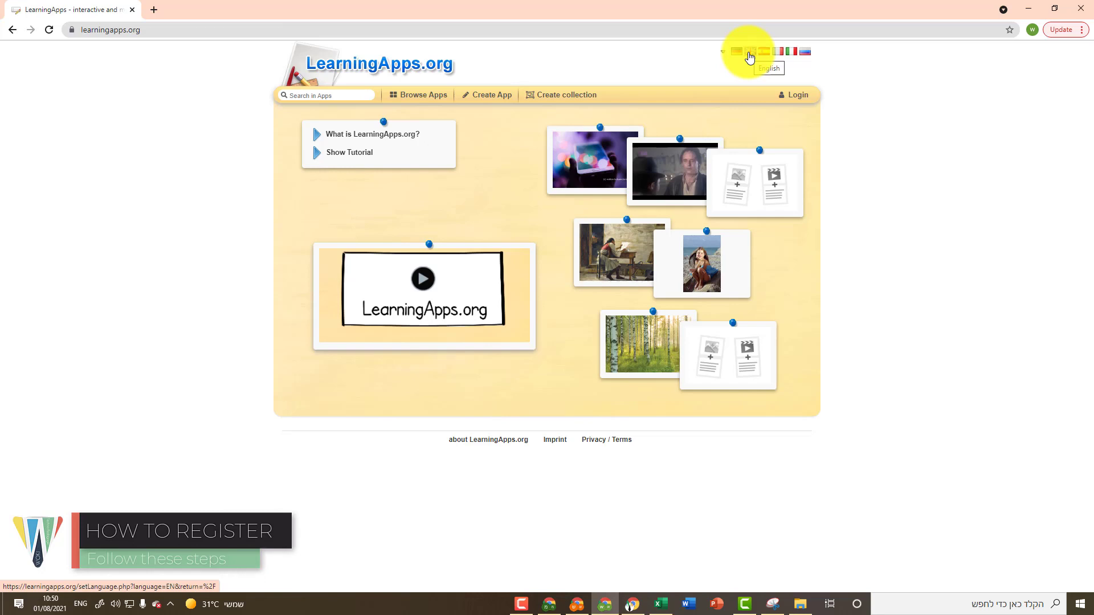
Step: Bring up the Login window from the English home page menu bar
left_click(793, 95)
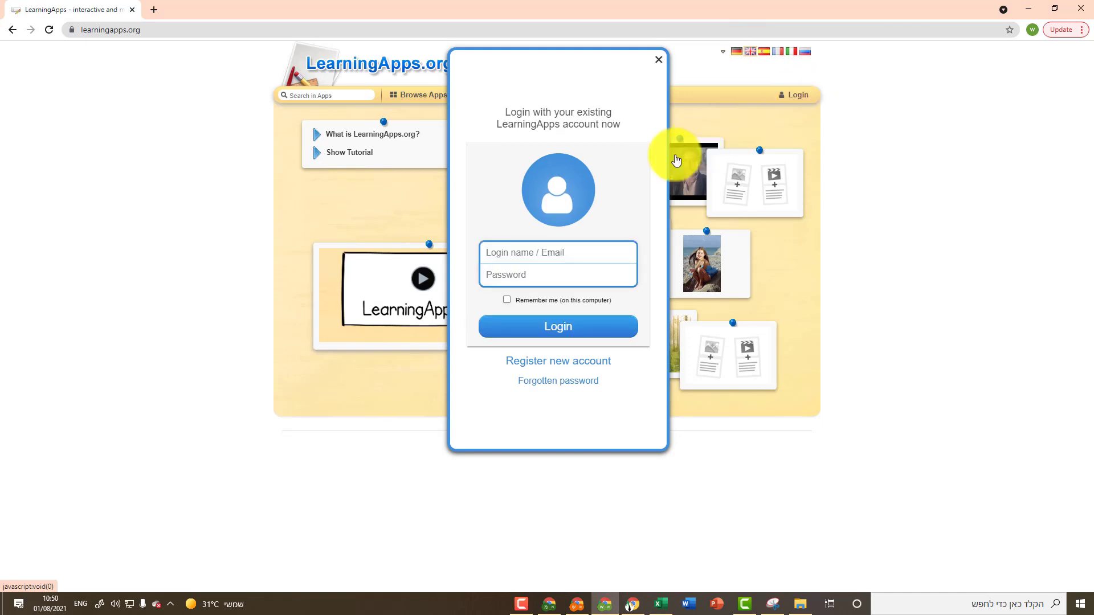
left_click(558, 326)
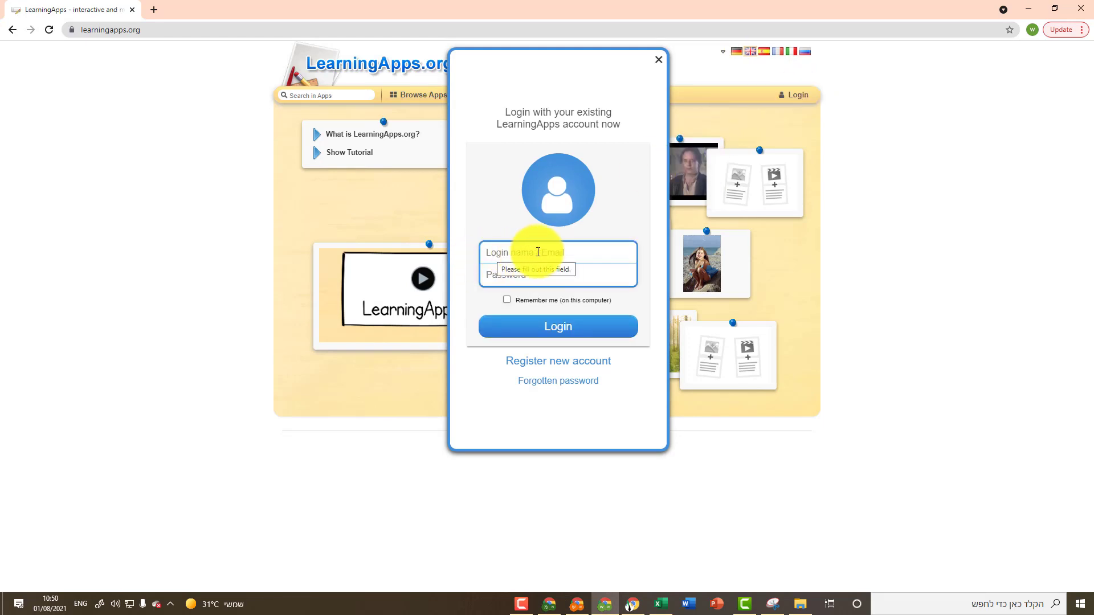
mouse_move(567, 252)
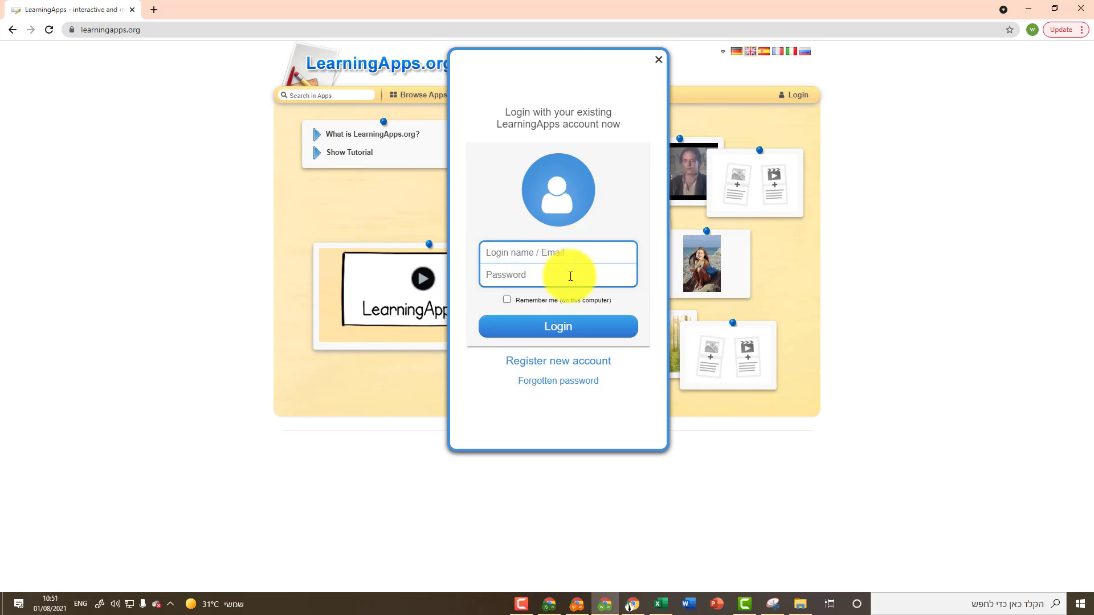
left_click(557, 327)
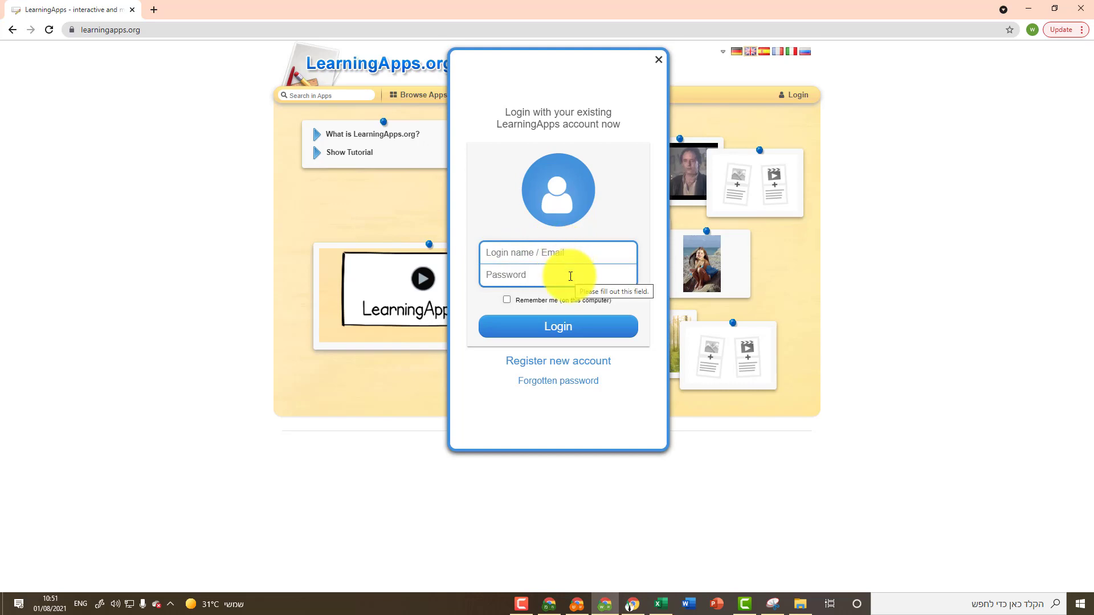
mouse_move(558, 361)
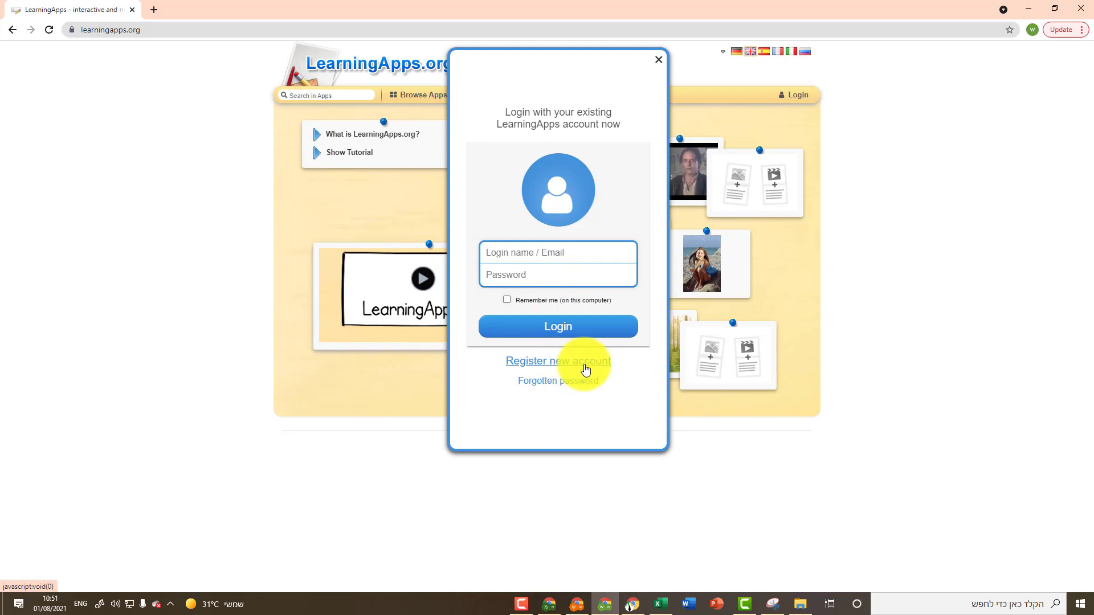
left_click(557, 361)
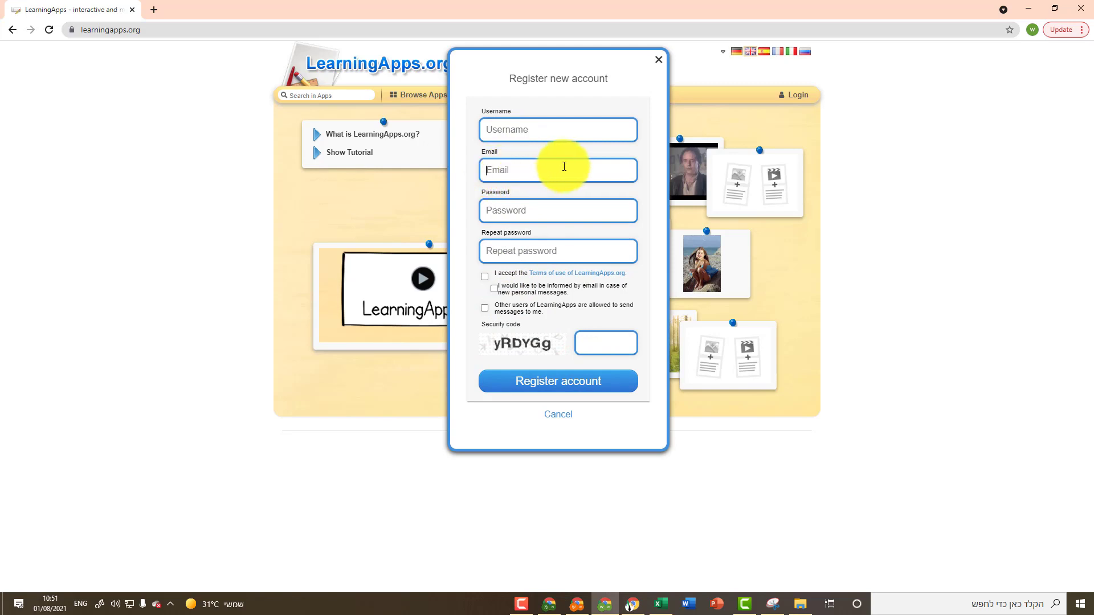
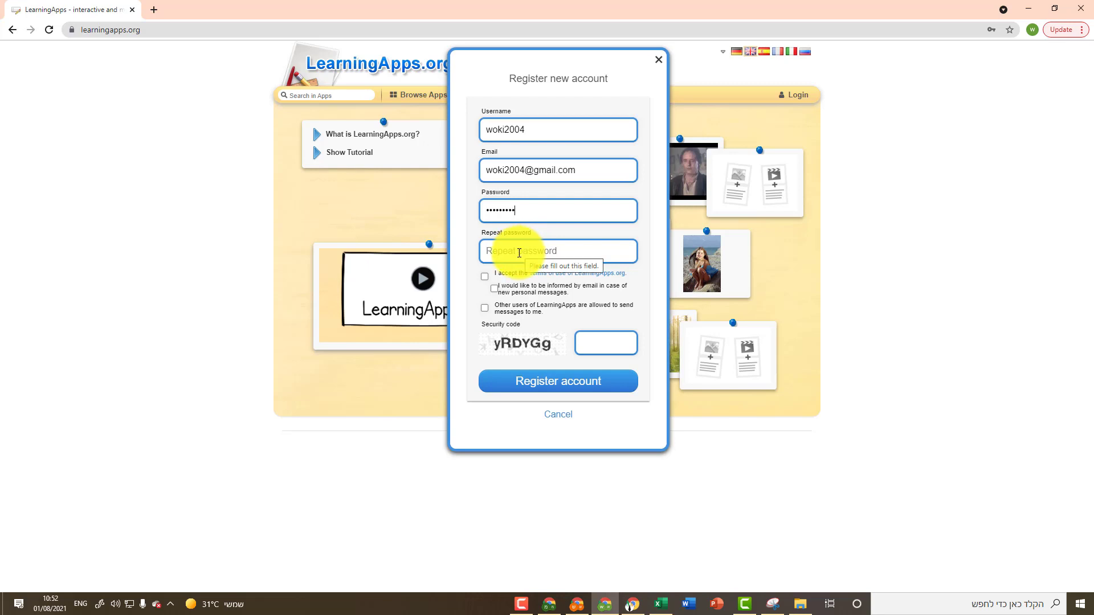
left_click(485, 277)
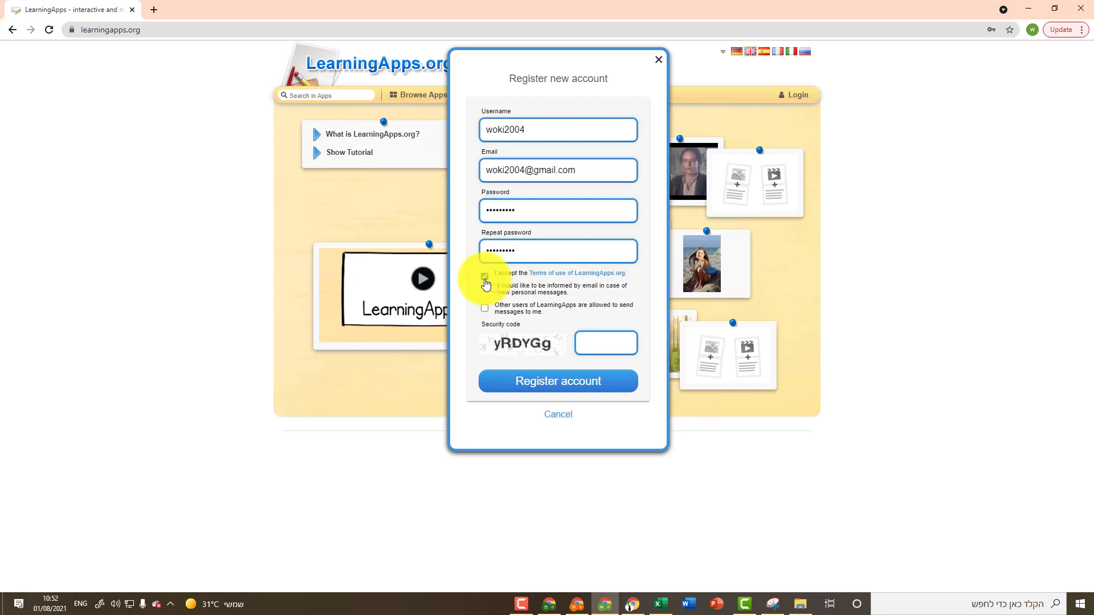
left_click(484, 275)
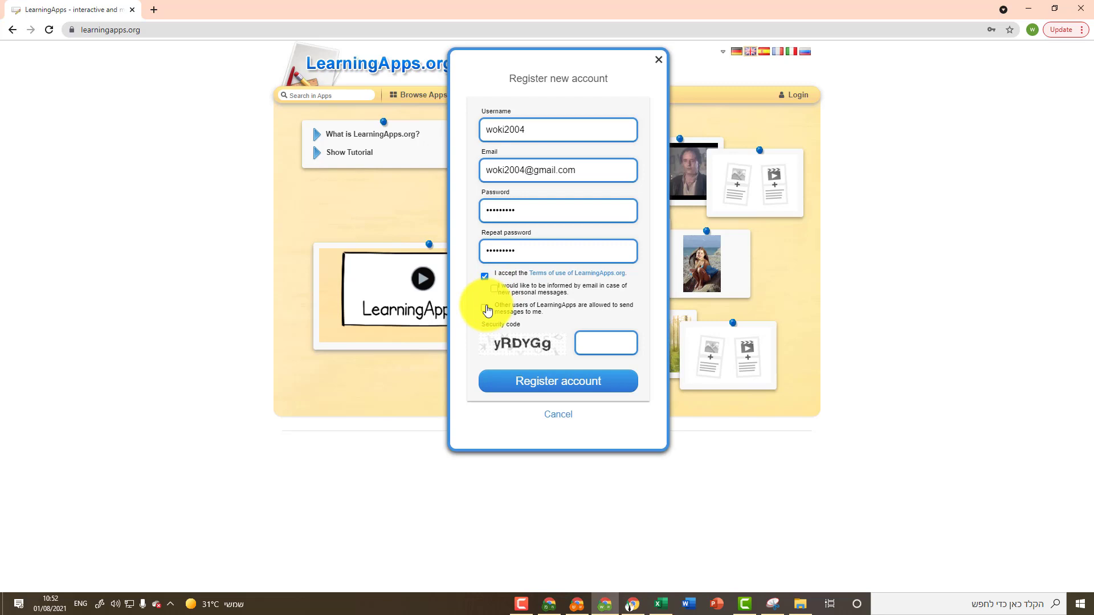
left_click(605, 343)
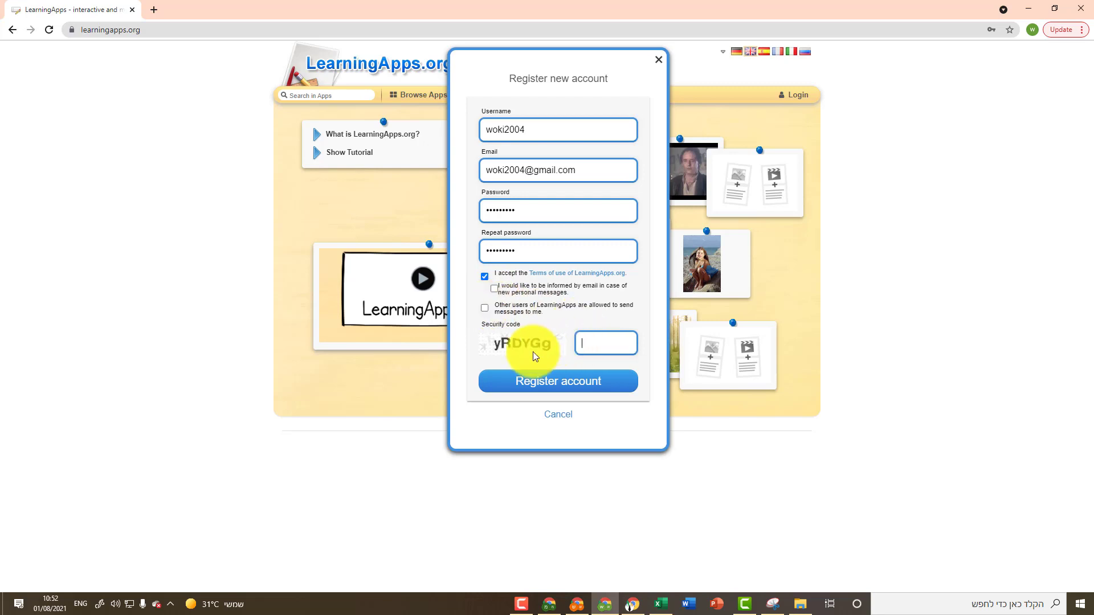
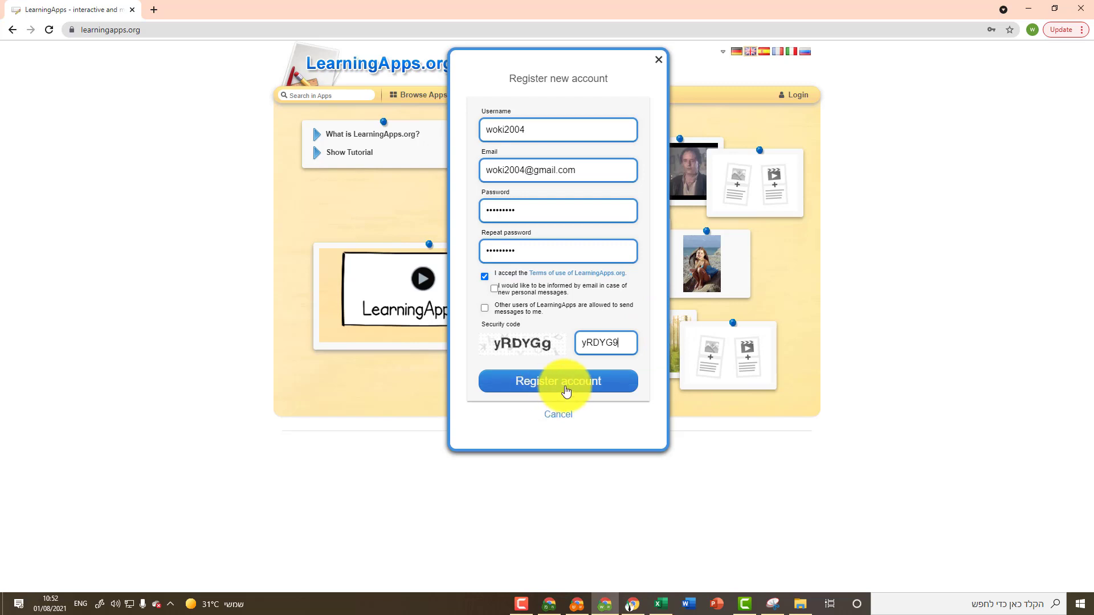
left_click(557, 381)
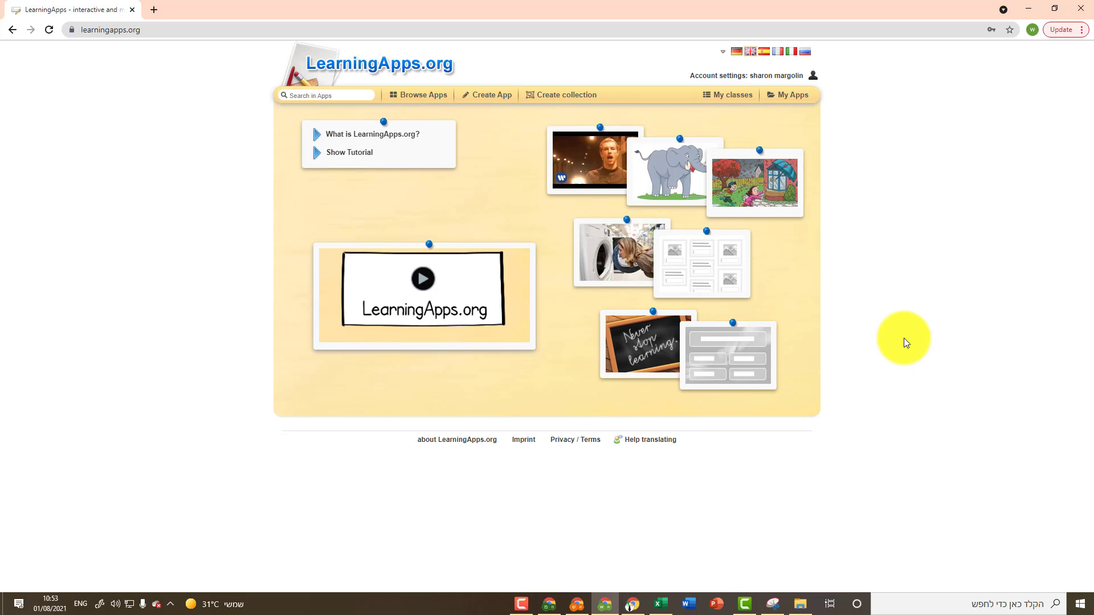
mouse_move(792, 94)
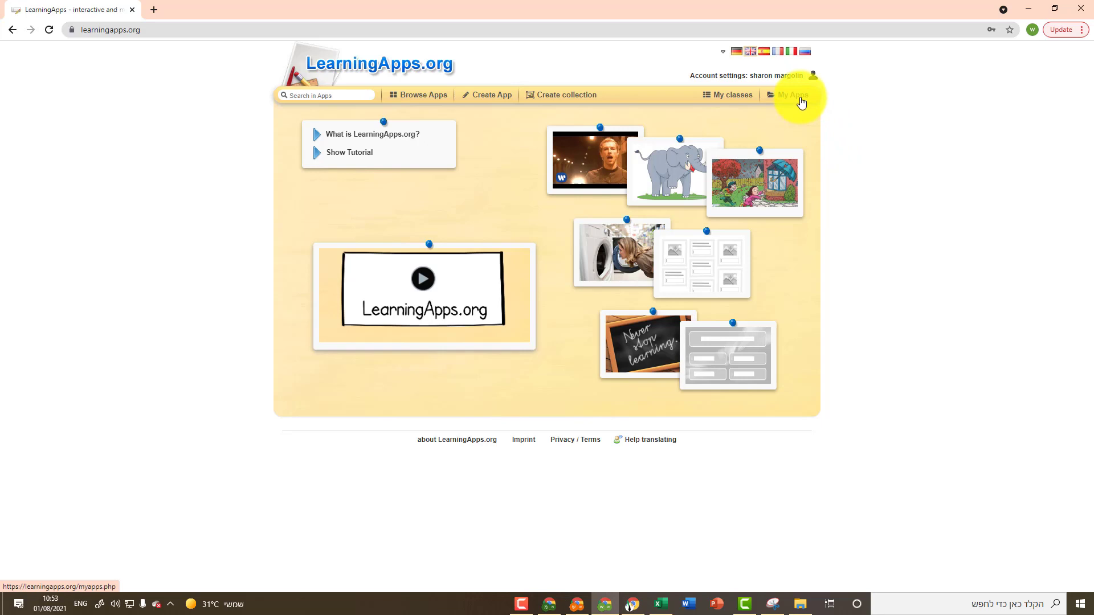
mouse_move(492, 94)
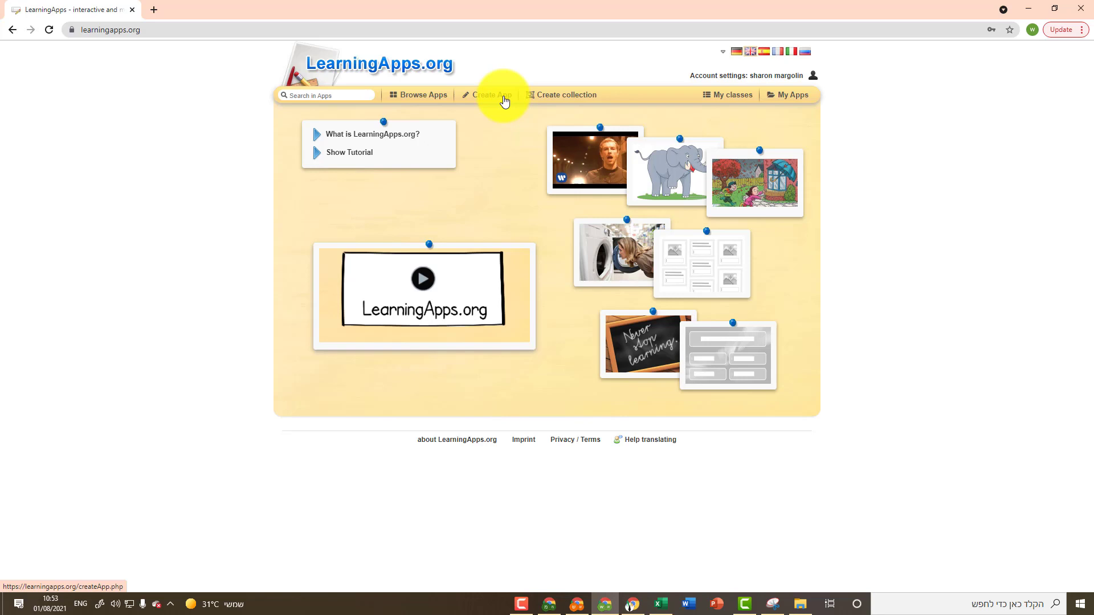
mouse_move(424, 94)
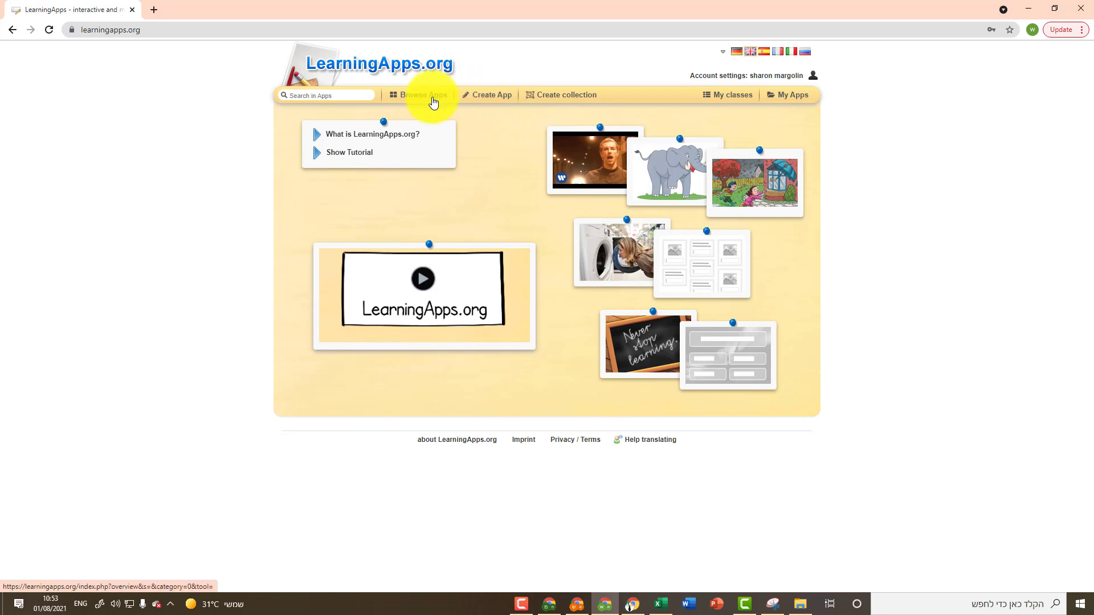
Step: Go to the Browse Apps catalogue while signed in
left_click(421, 95)
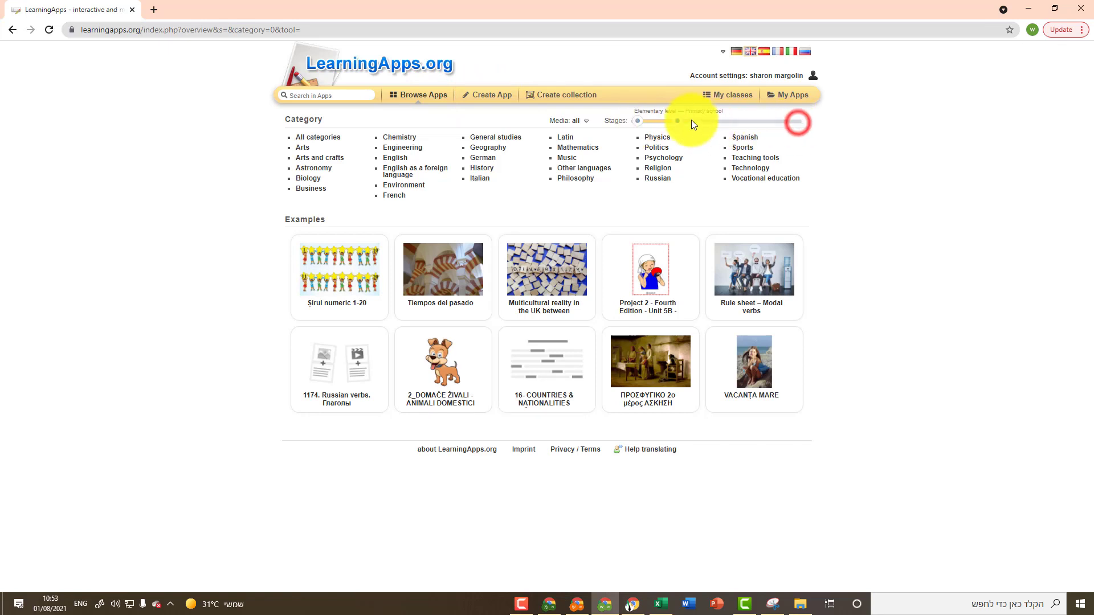
Step: Filter apps to primary school level, Geography category and Country topic
left_click_drag(797, 123, 676, 121)
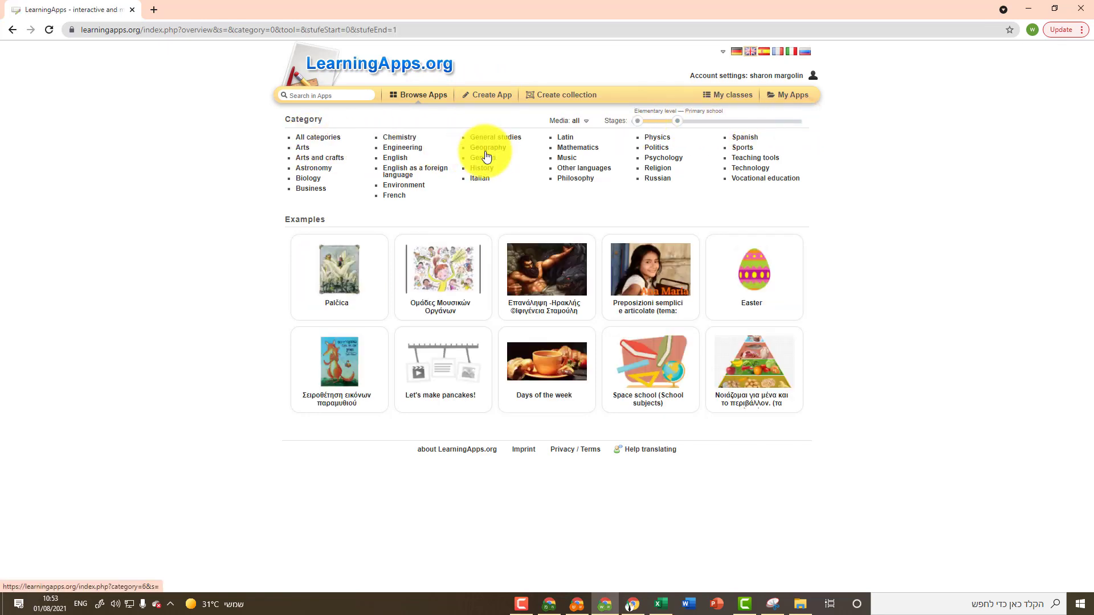
left_click(487, 147)
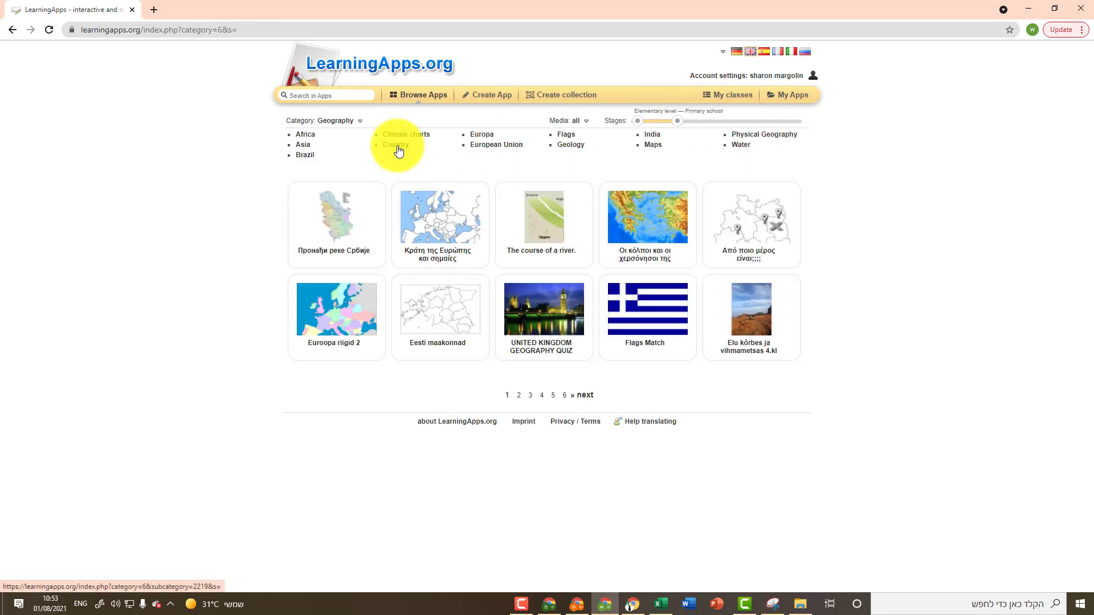
left_click(395, 144)
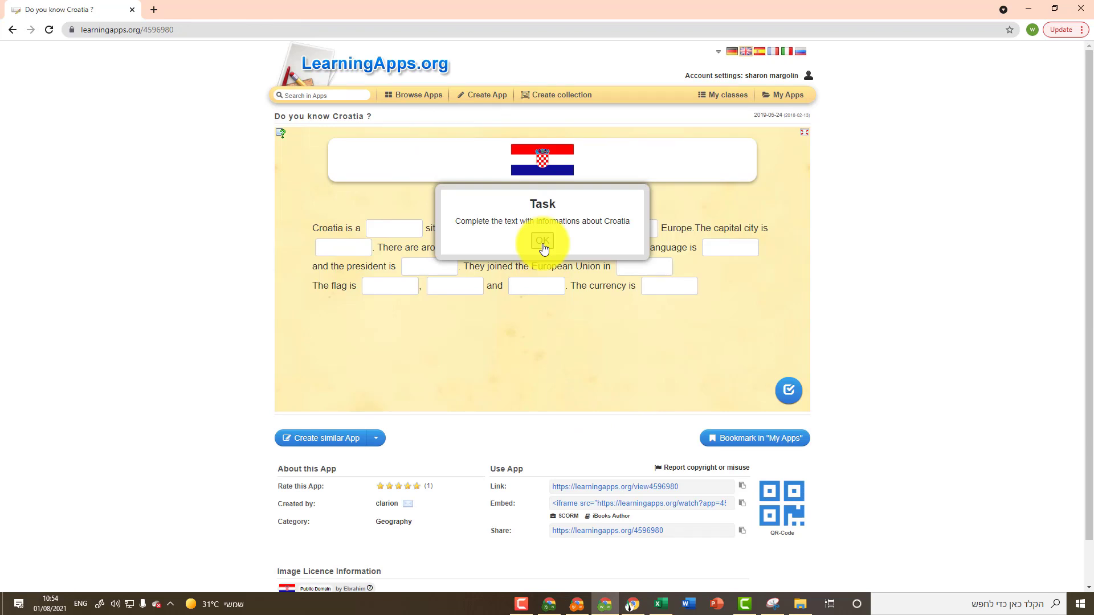
mouse_move(529, 254)
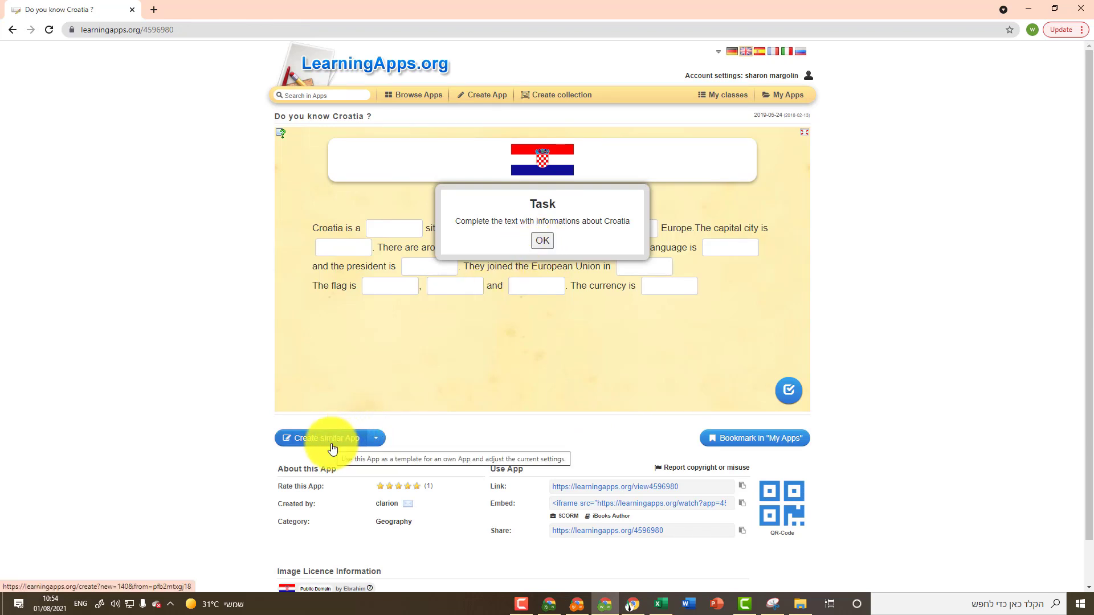
Step: Create a similar app from the Croatia cloze to get an editable copy
left_click(325, 437)
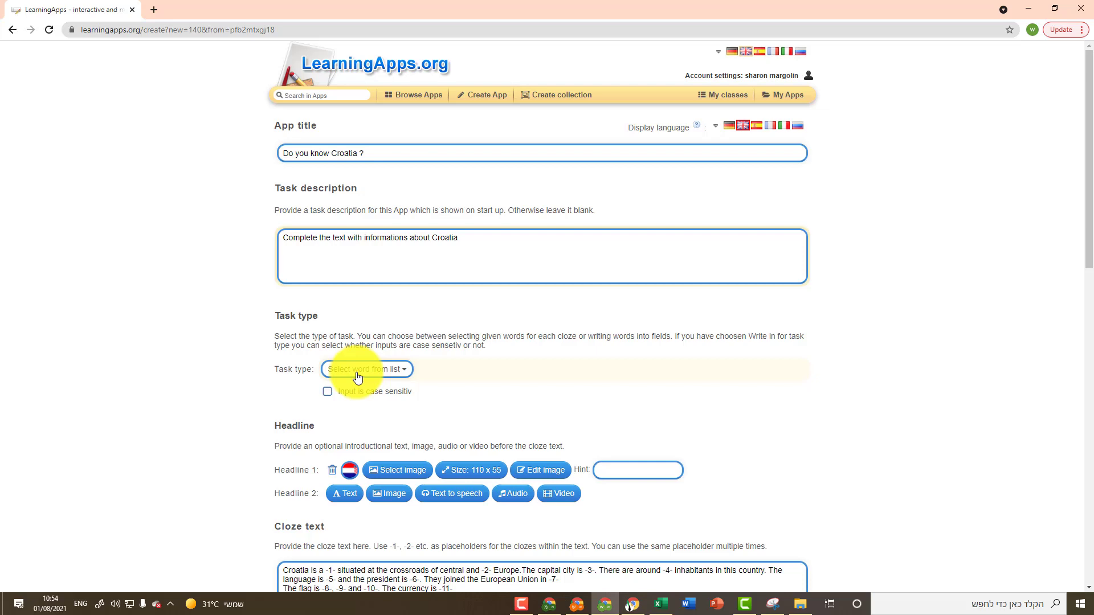
Step: Finish editing the copied Croatia app, preview it and save it to the account
scroll("down", 3)
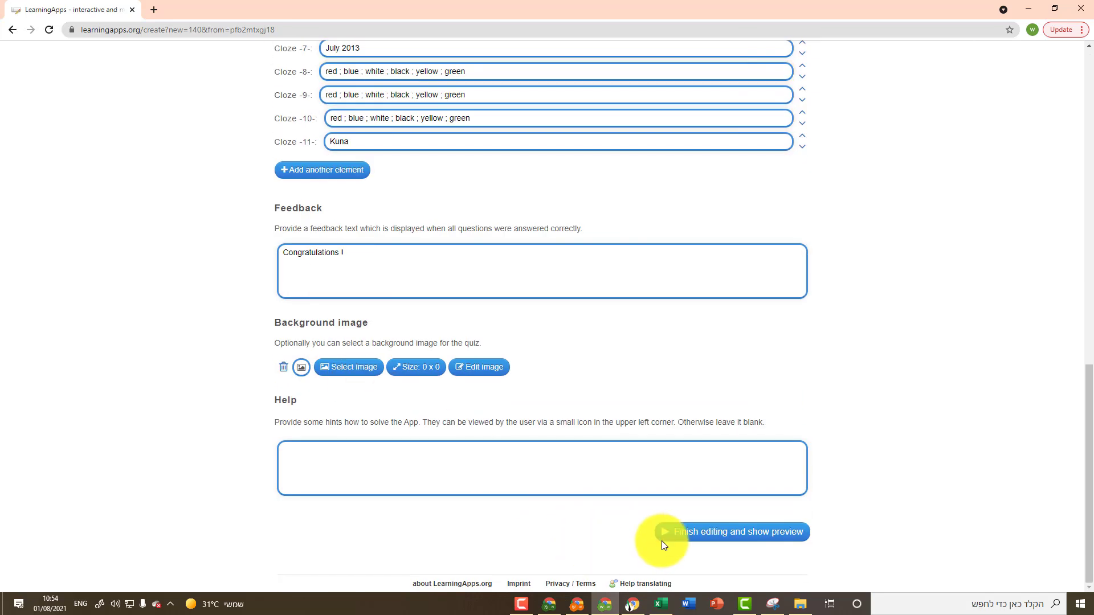
left_click(730, 532)
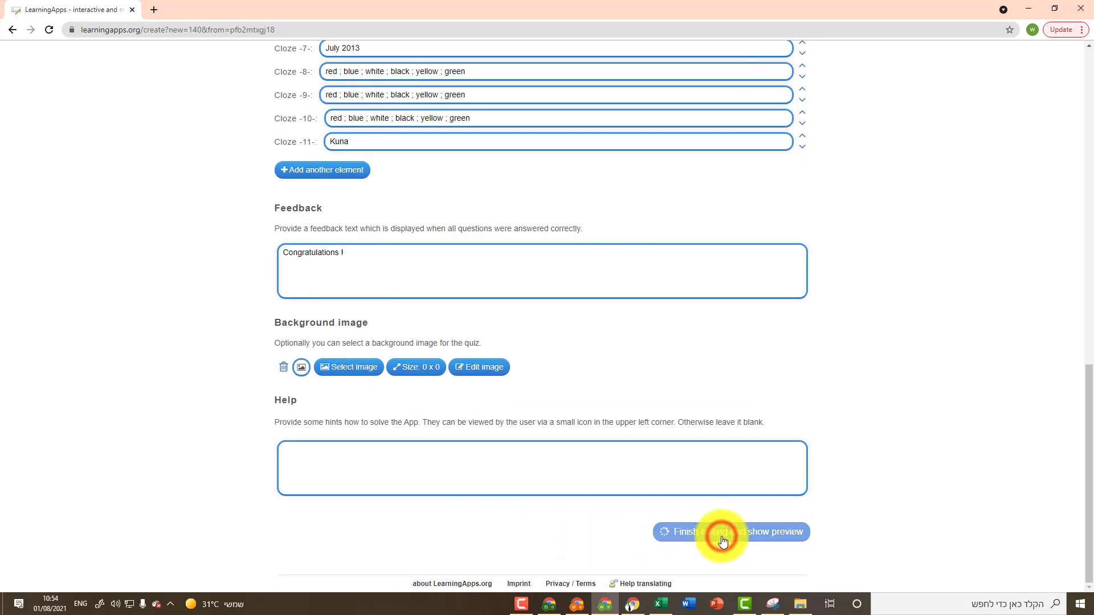
left_click(730, 532)
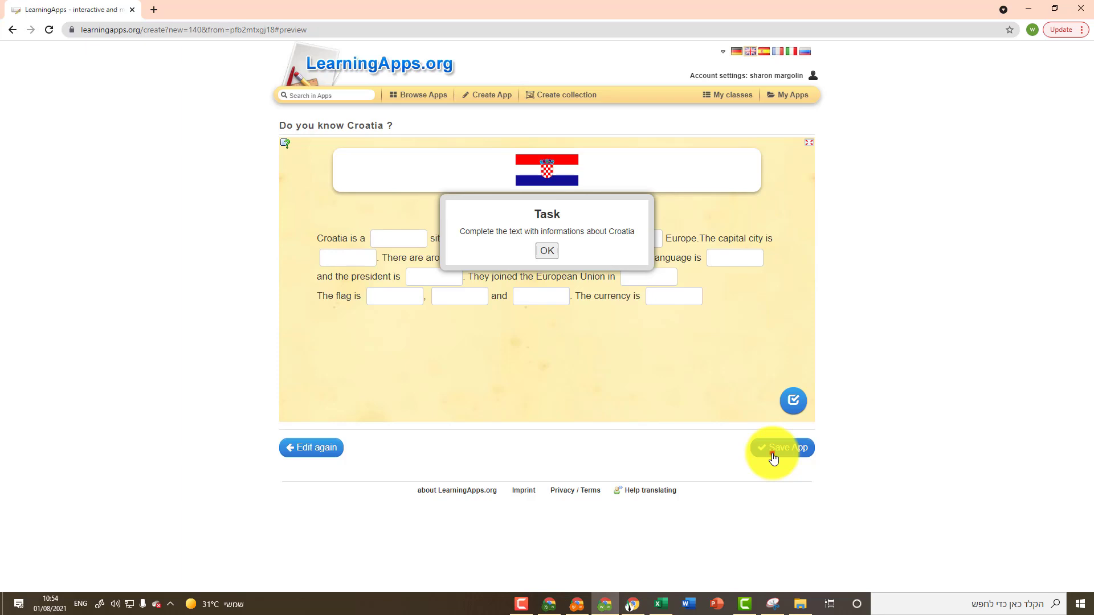
left_click(780, 447)
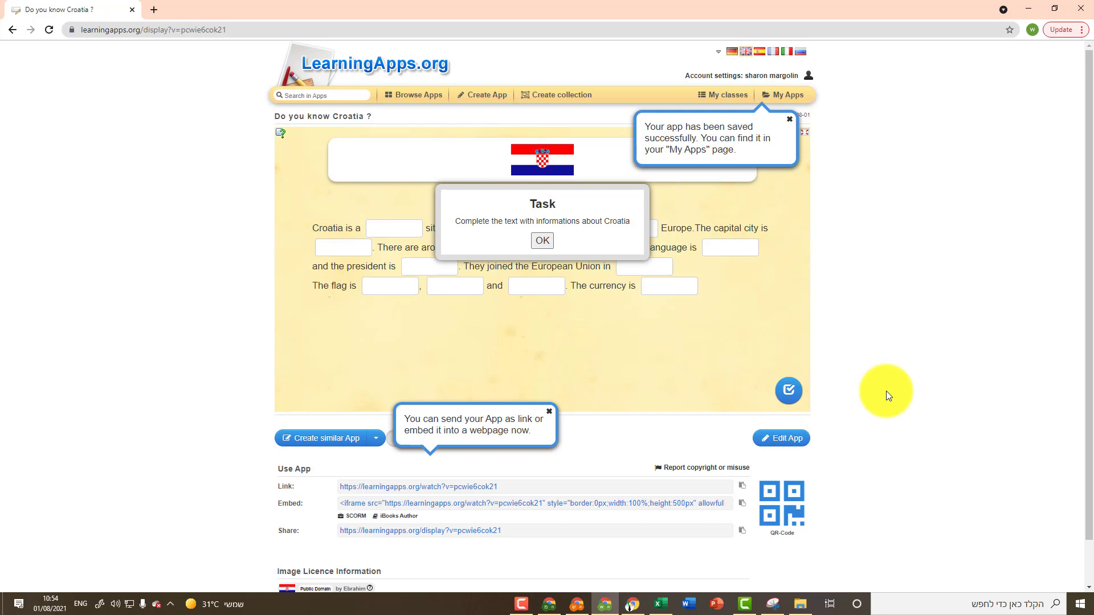
mouse_move(743, 388)
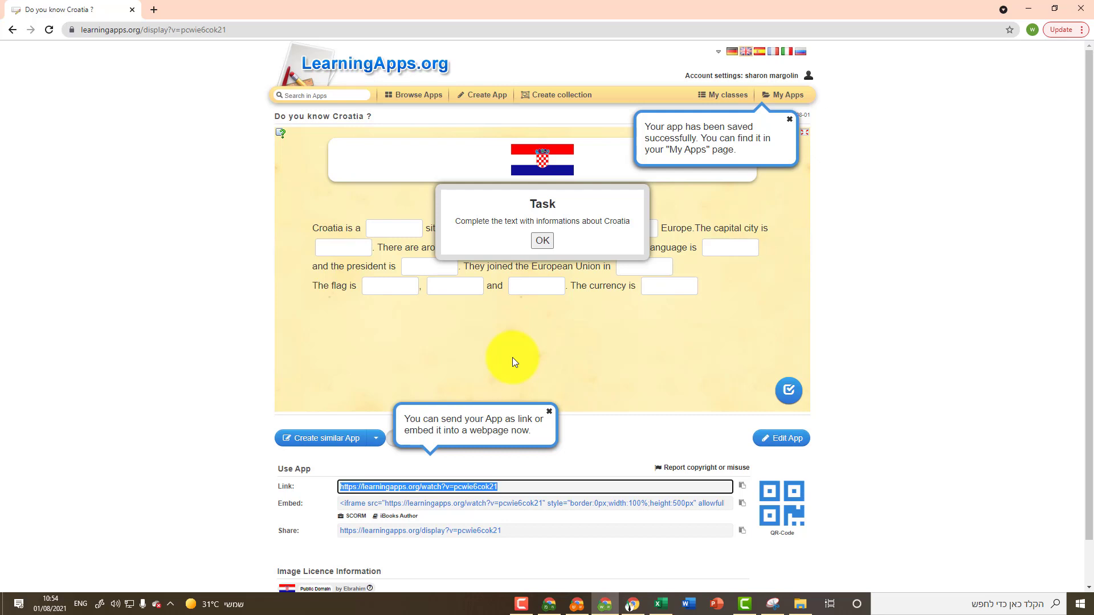
Step: Select the saved app's share link URL for copying
left_click(479, 502)
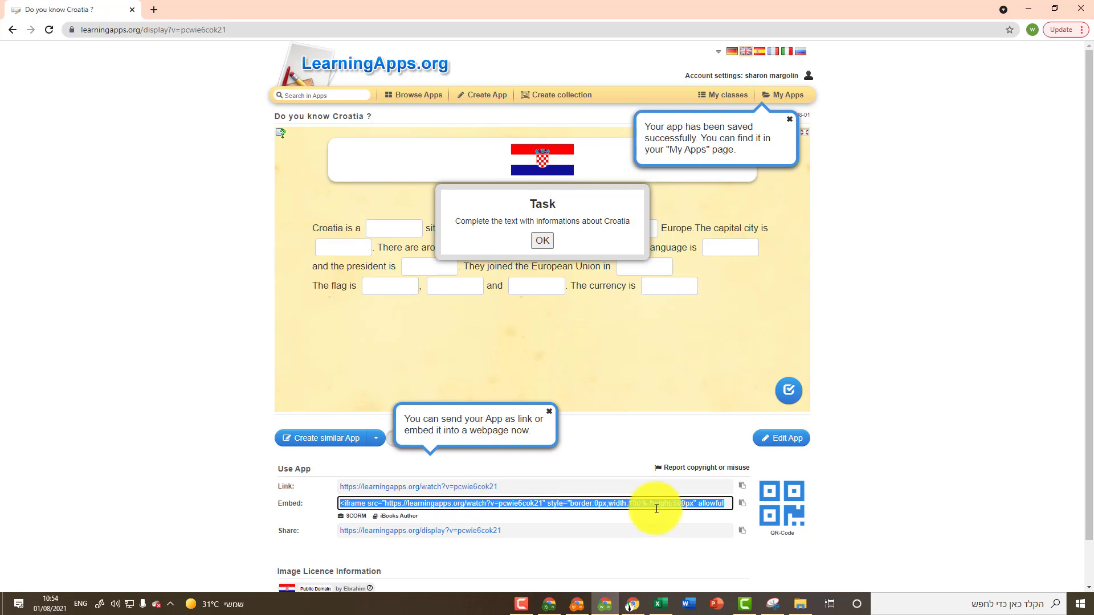
mouse_move(780, 508)
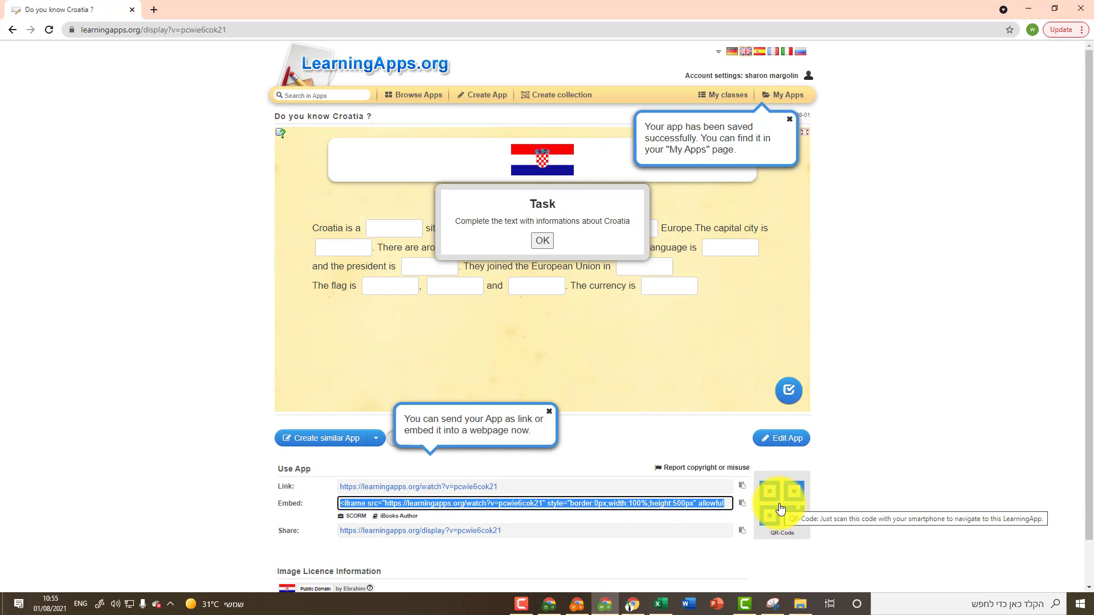
Step: Enlarge the app's QR code and copy the QR image via the context menu
left_click(781, 505)
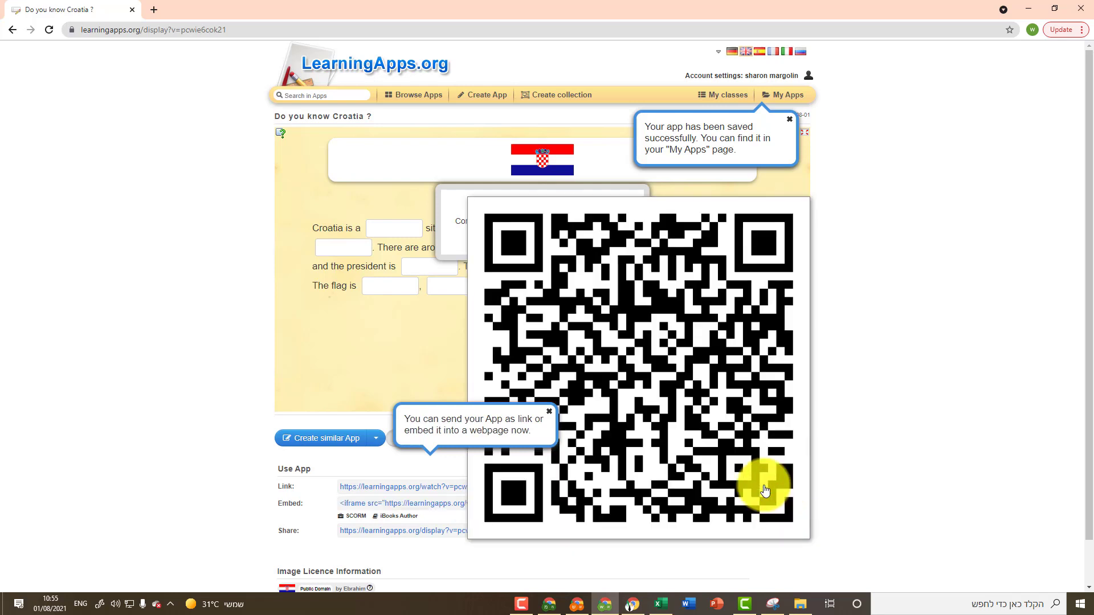
mouse_move(660, 409)
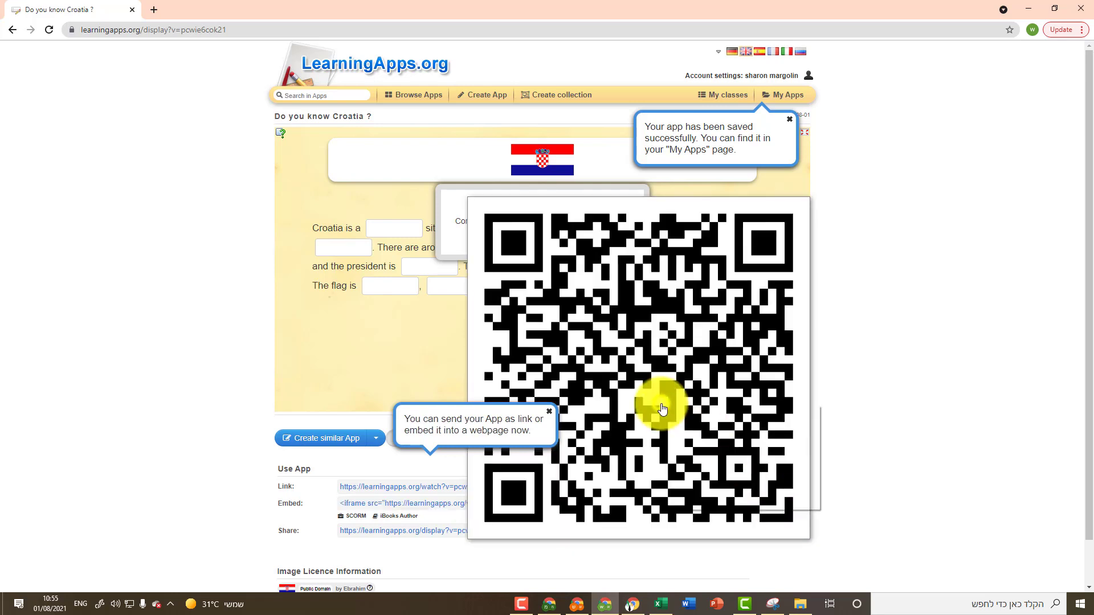
right_click(660, 409)
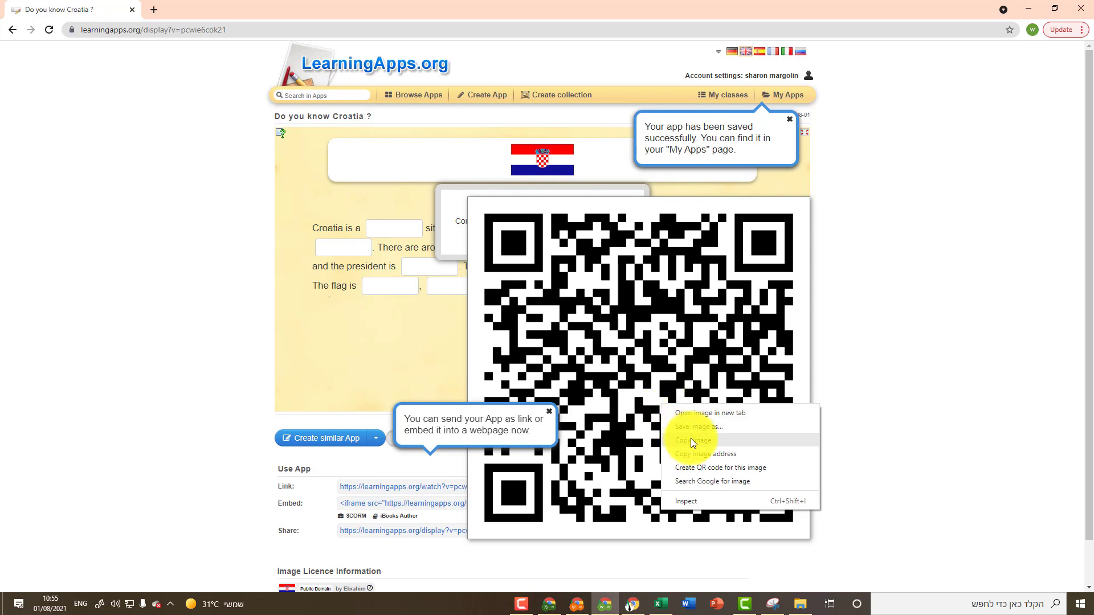
left_click(691, 440)
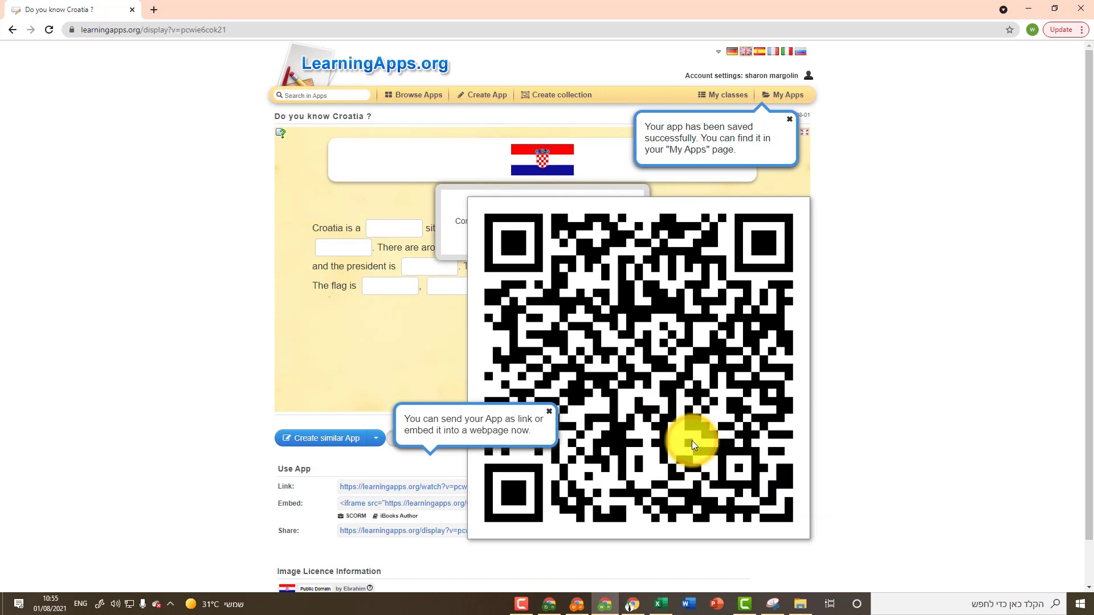